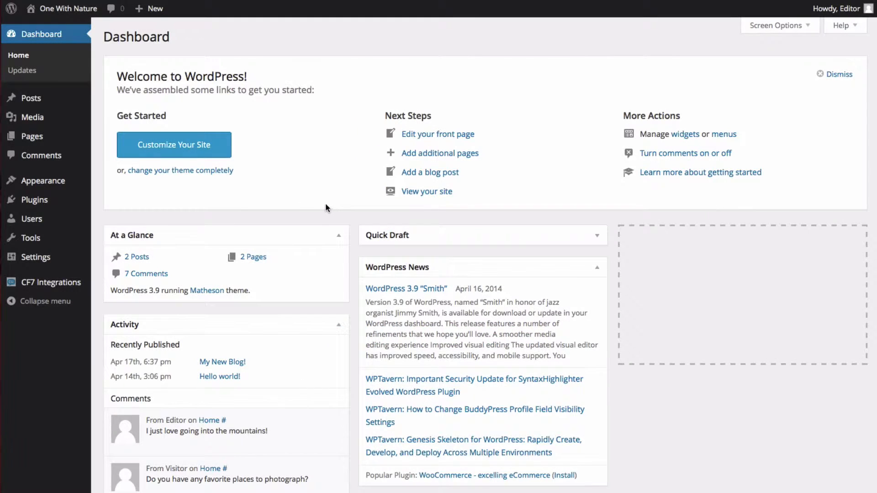
mouse_move(334, 216)
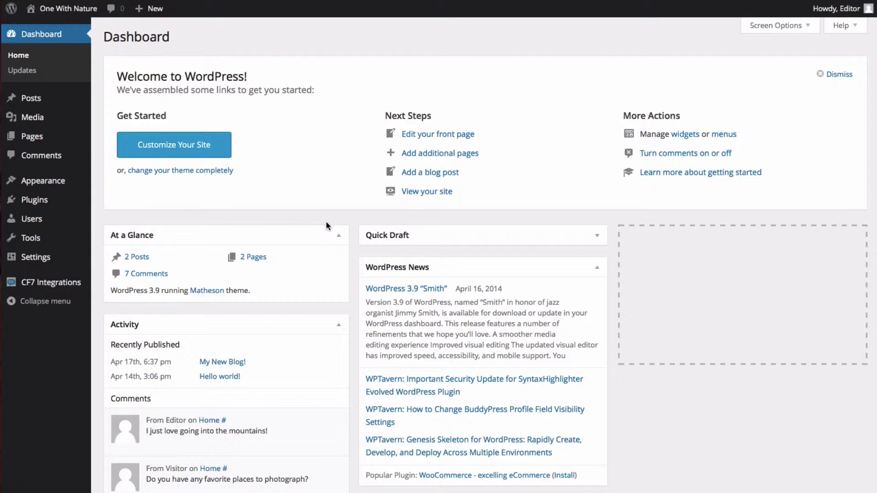
mouse_move(325, 217)
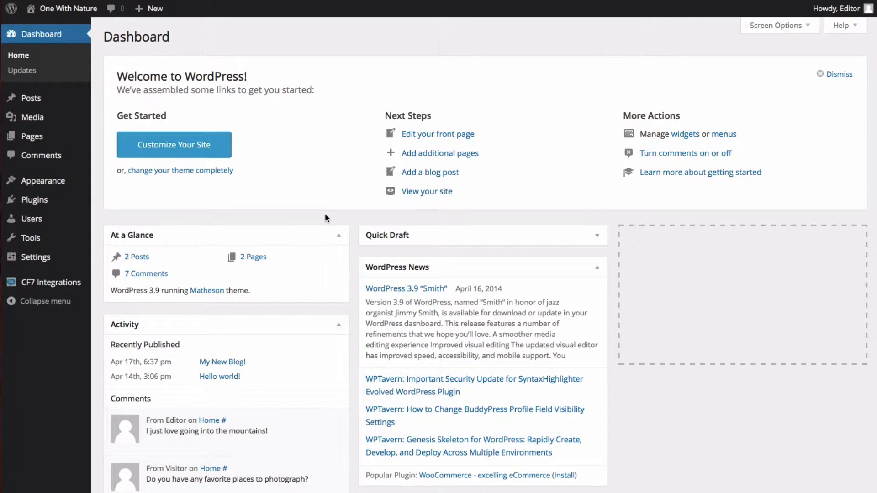
mouse_move(317, 214)
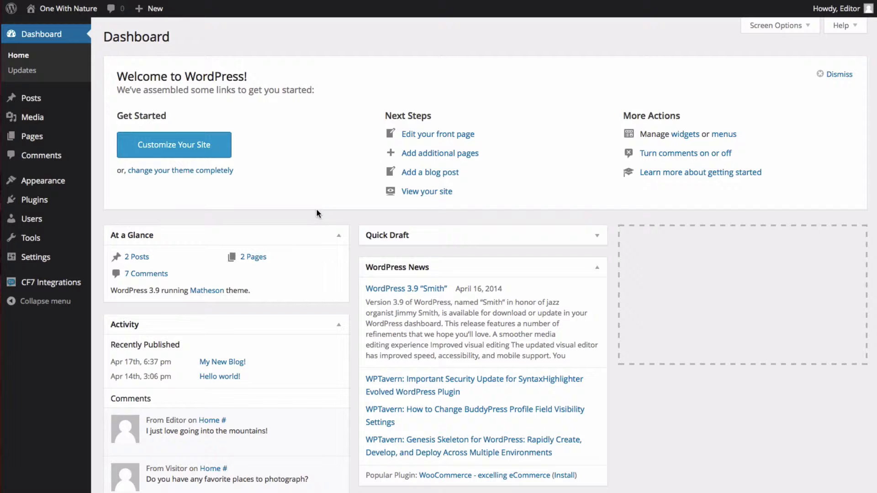
mouse_move(319, 221)
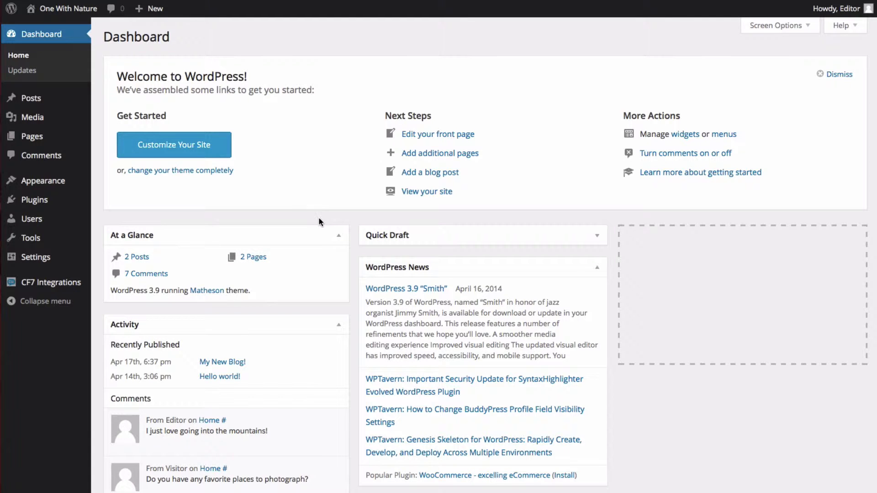
mouse_move(326, 220)
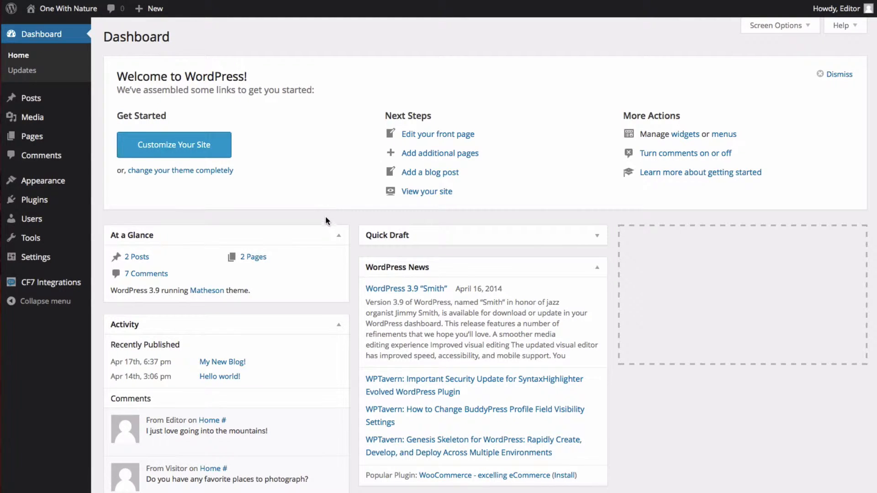
mouse_move(257, 219)
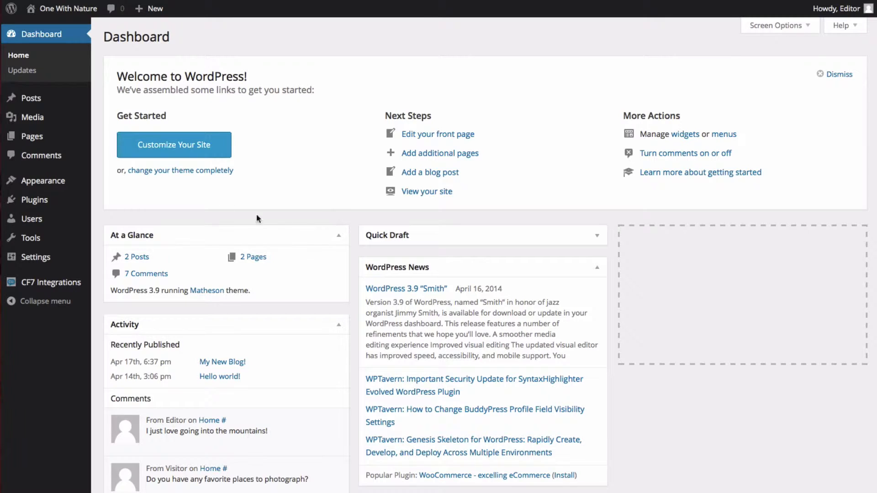
mouse_move(30, 97)
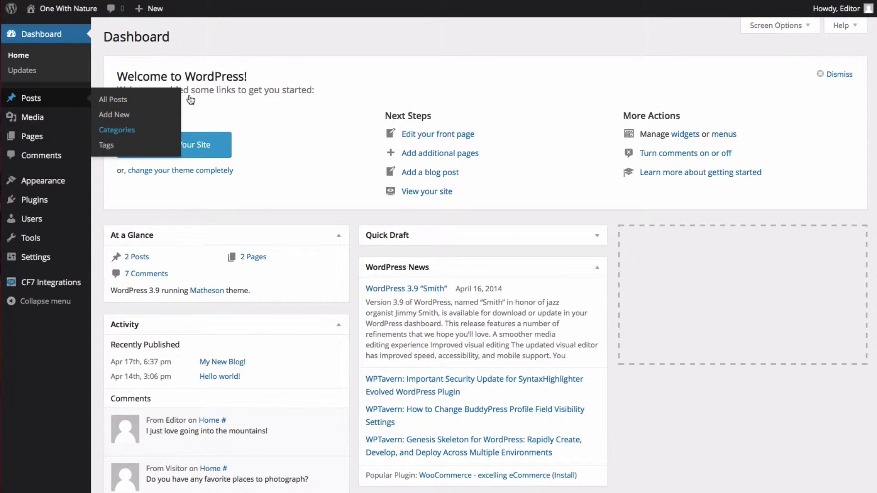
Go to Posts > Categories in the admin sidebar
click(117, 129)
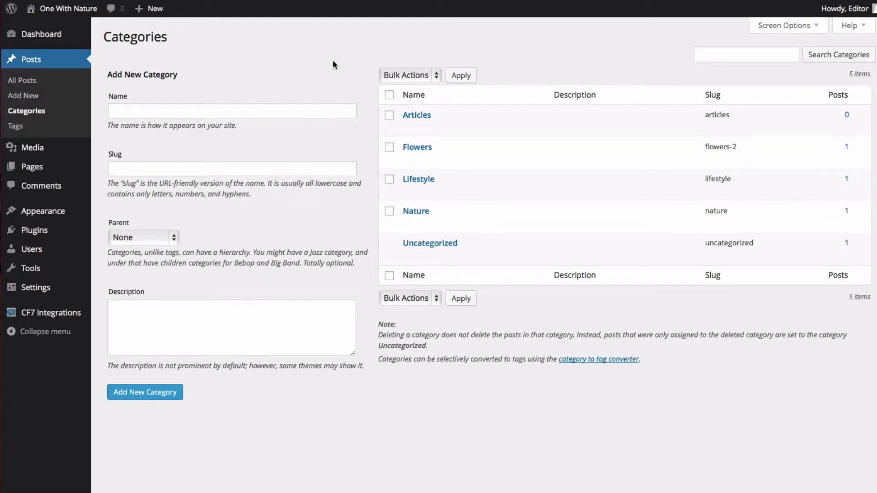
mouse_move(324, 80)
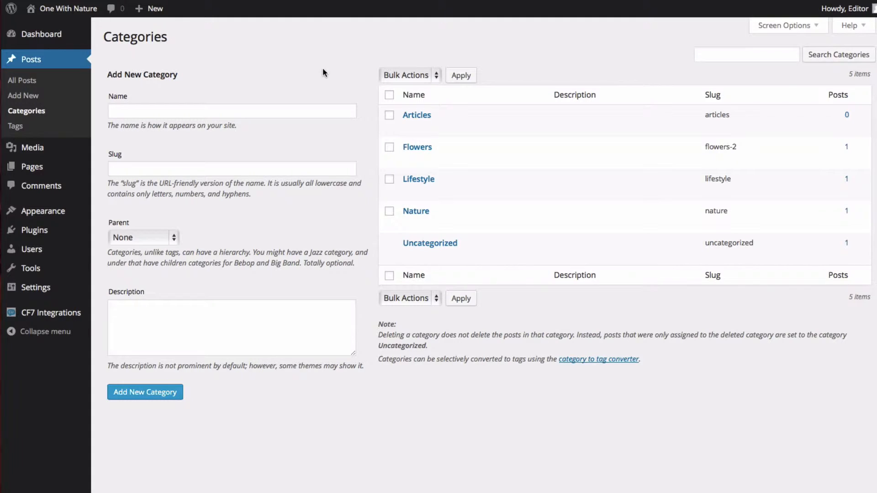
Add a category named 'Photography' with no parent category
click(231, 111)
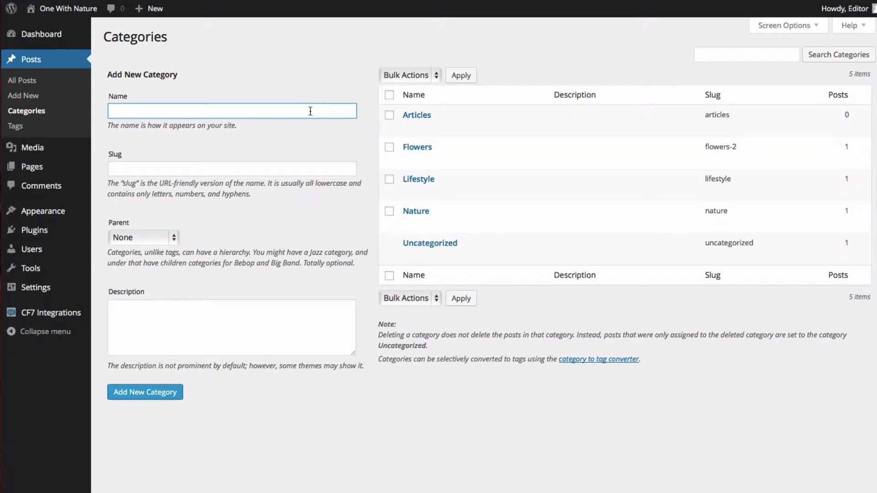
text(Phot)
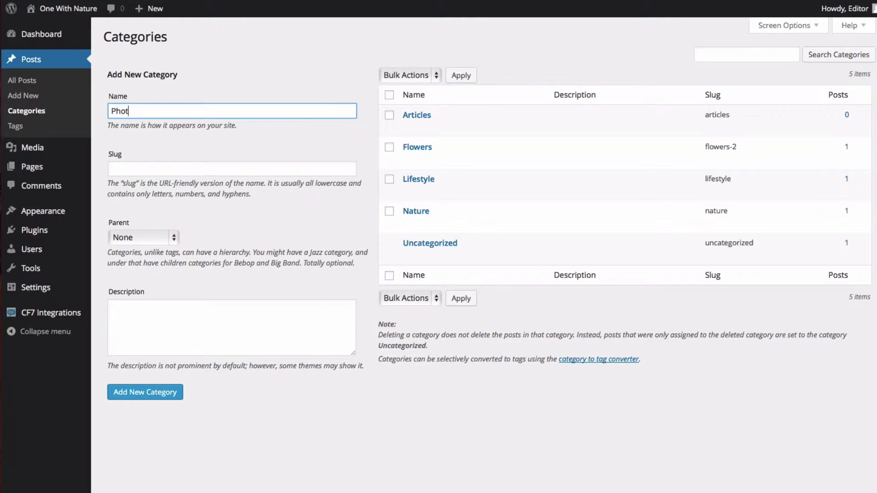
text(ography)
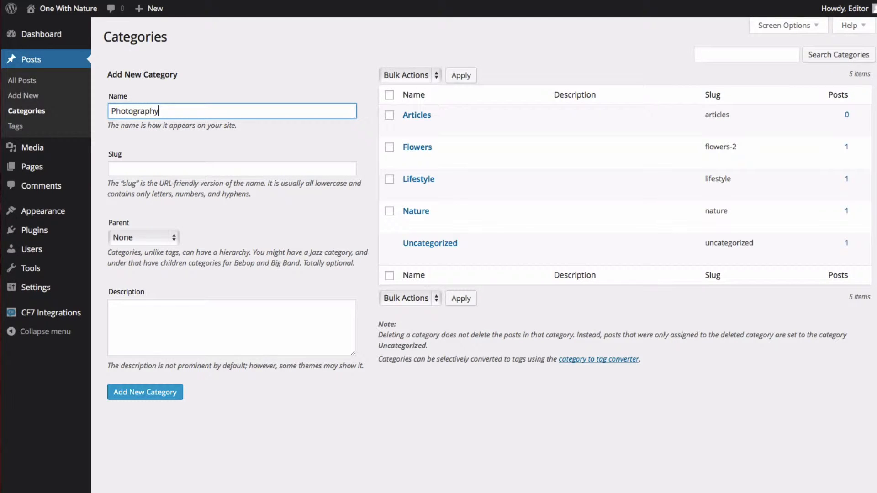
mouse_move(200, 100)
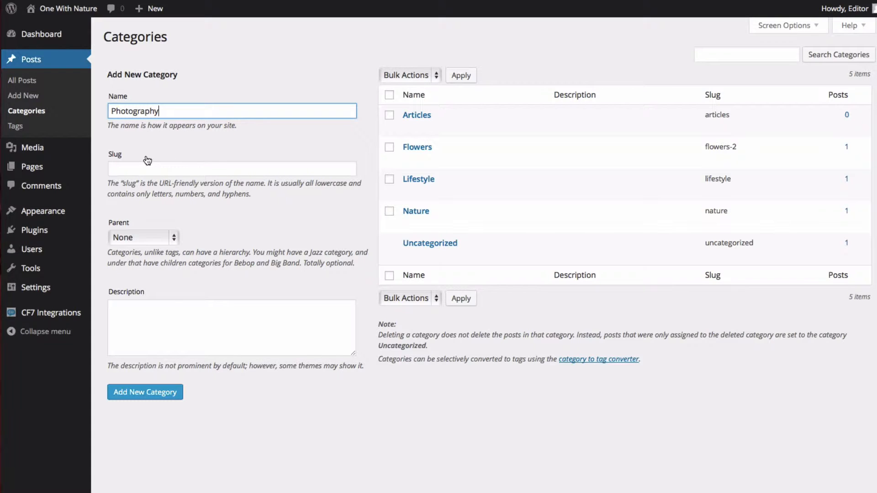
mouse_move(135, 156)
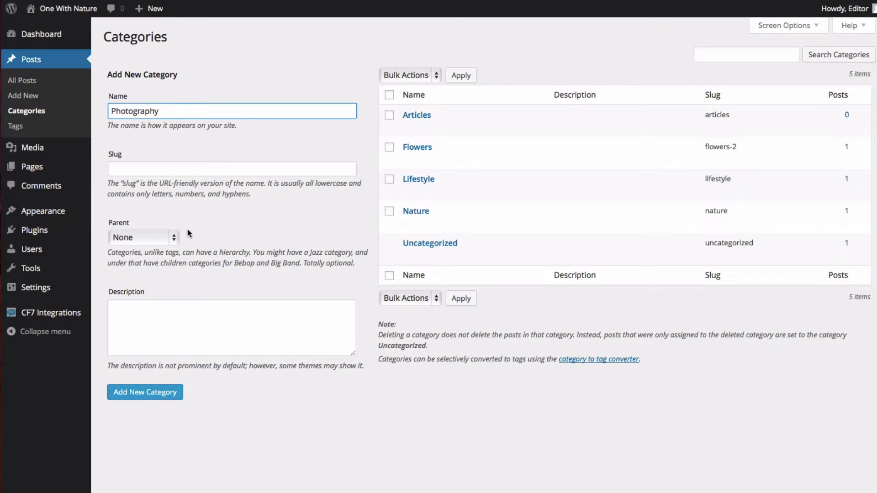
mouse_move(176, 235)
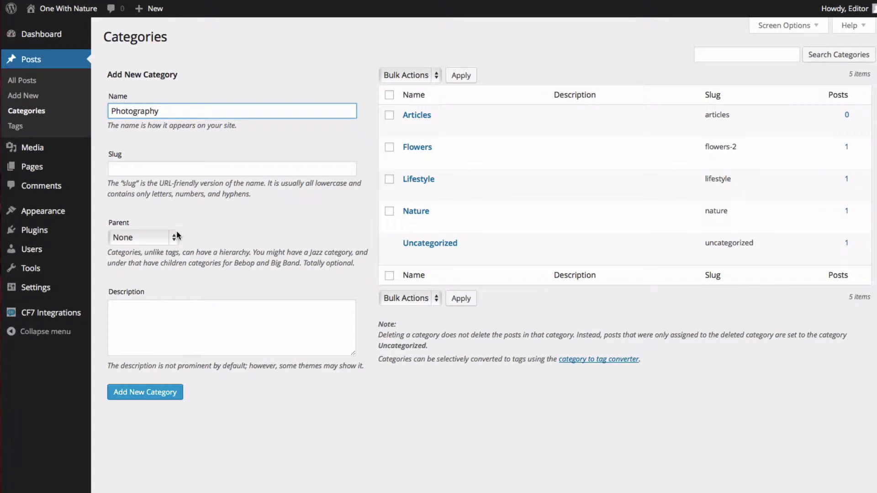
click(139, 237)
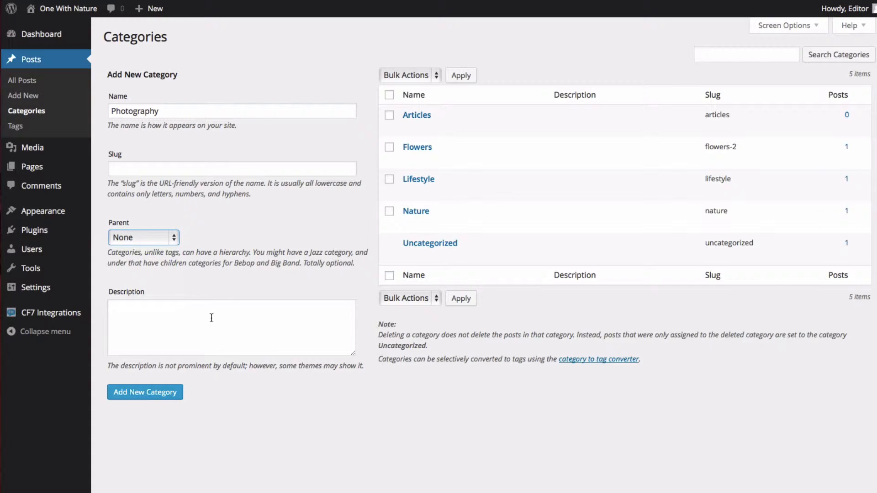
click(231, 328)
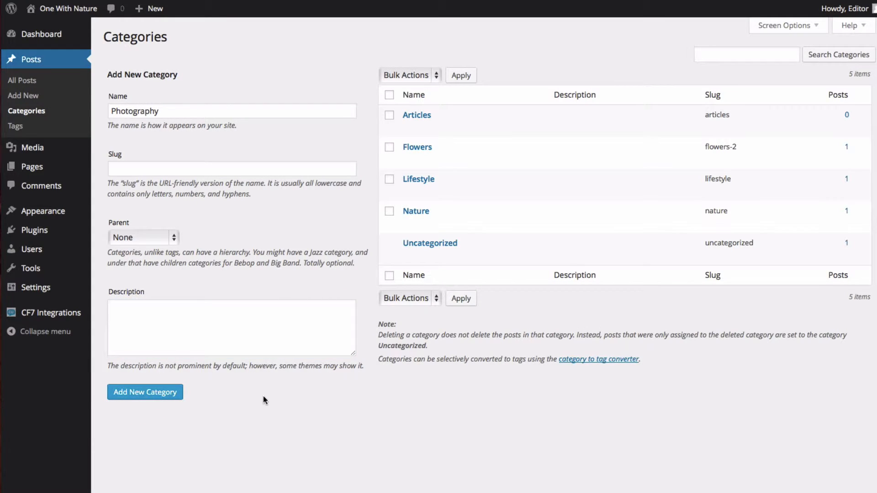
click(144, 391)
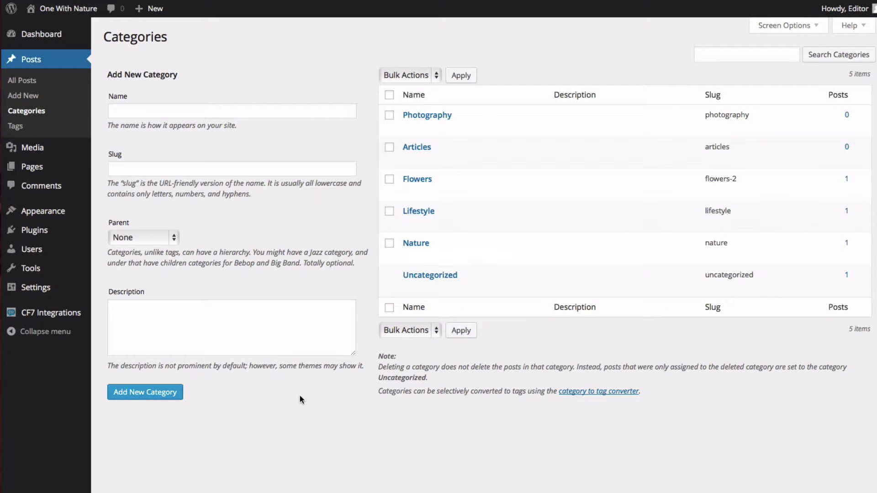
mouse_move(426, 114)
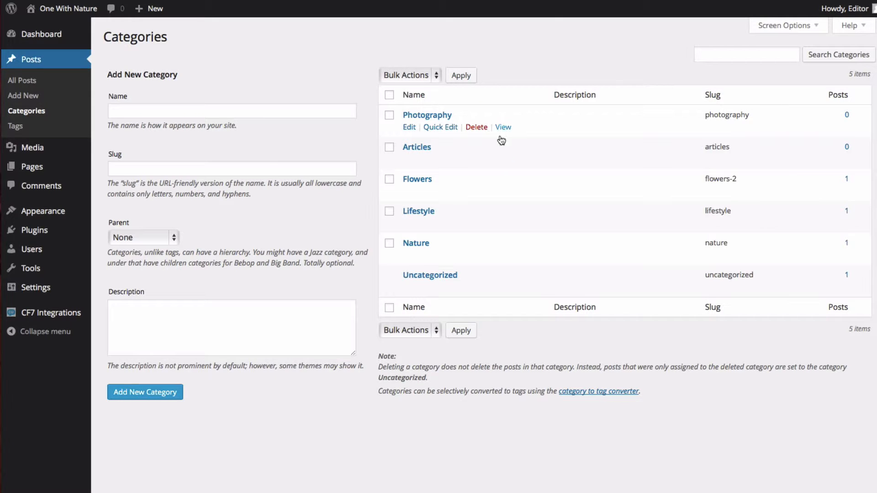
mouse_move(444, 82)
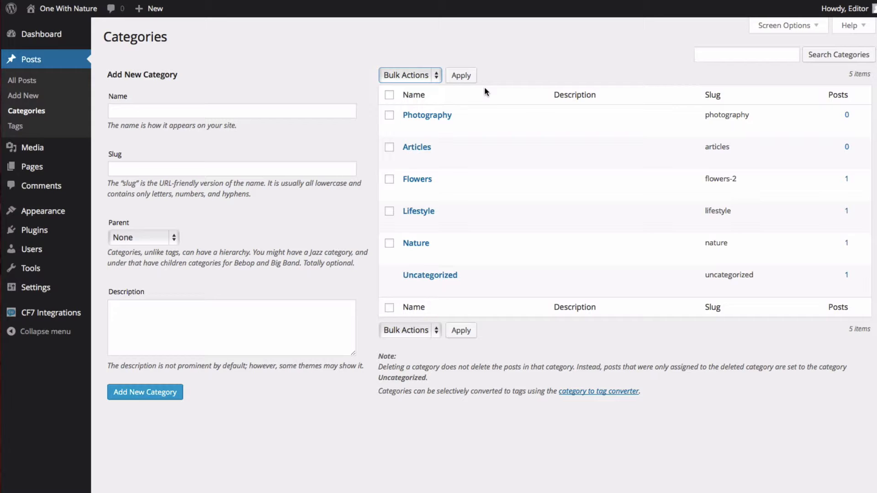
mouse_move(205, 71)
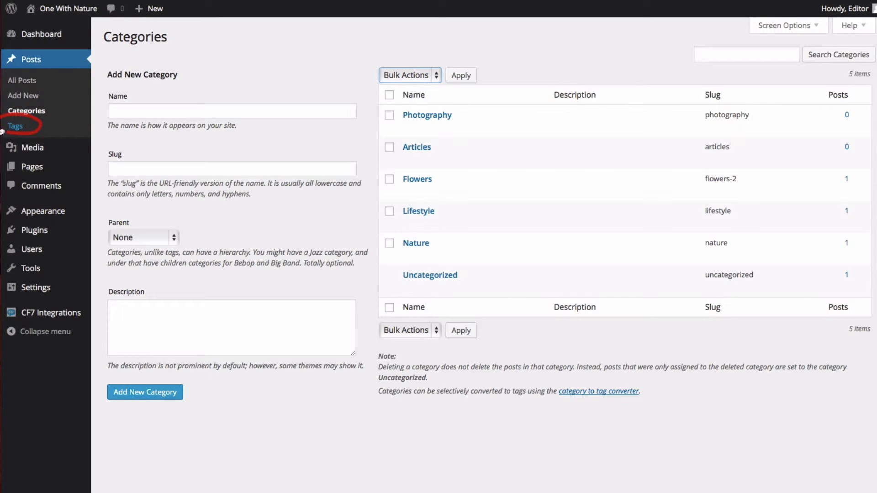
click(15, 125)
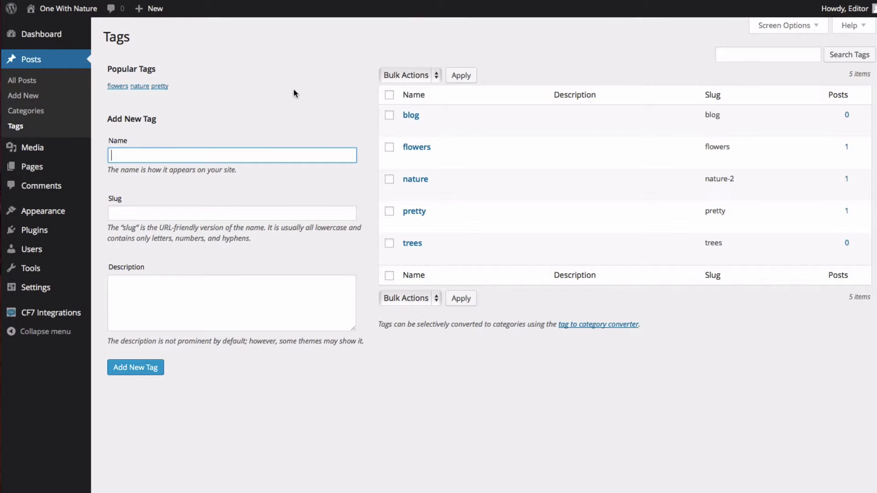
mouse_move(364, 189)
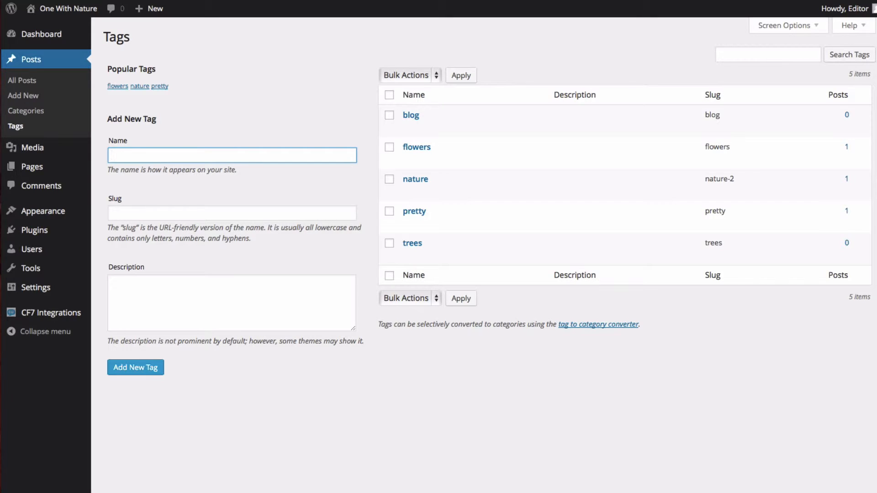
Enter 'rivers' as the new tag name, then move to the Description box
text(rivers)
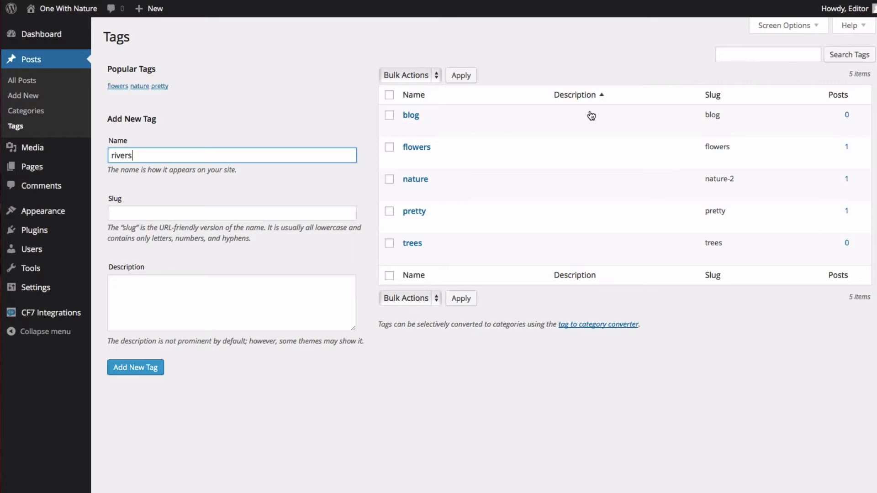
mouse_move(411, 114)
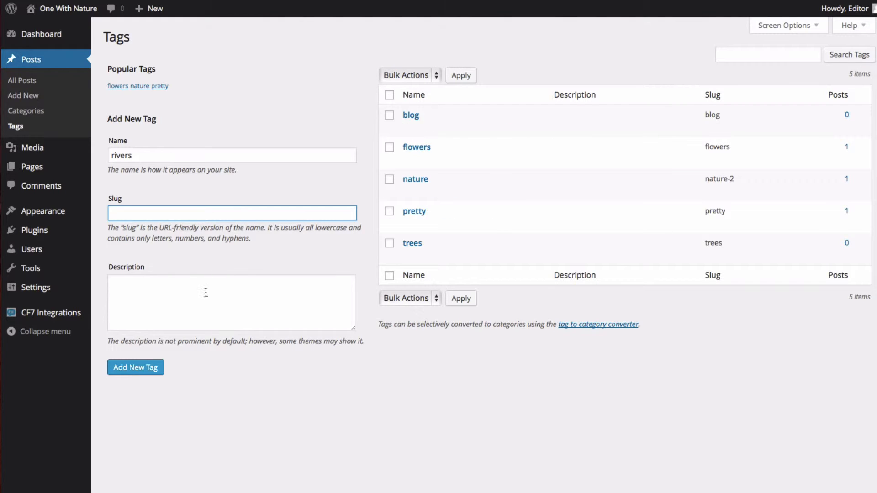
click(230, 302)
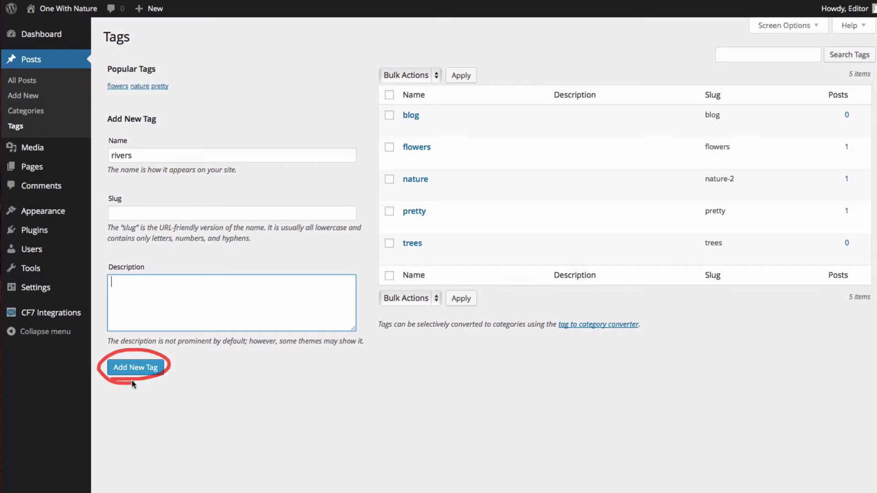
Save 'rivers' as a new tag
click(134, 367)
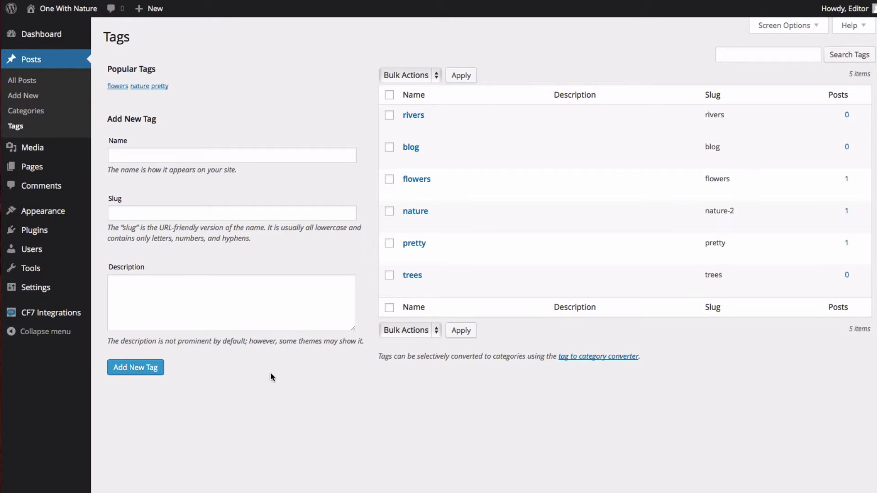
mouse_move(304, 116)
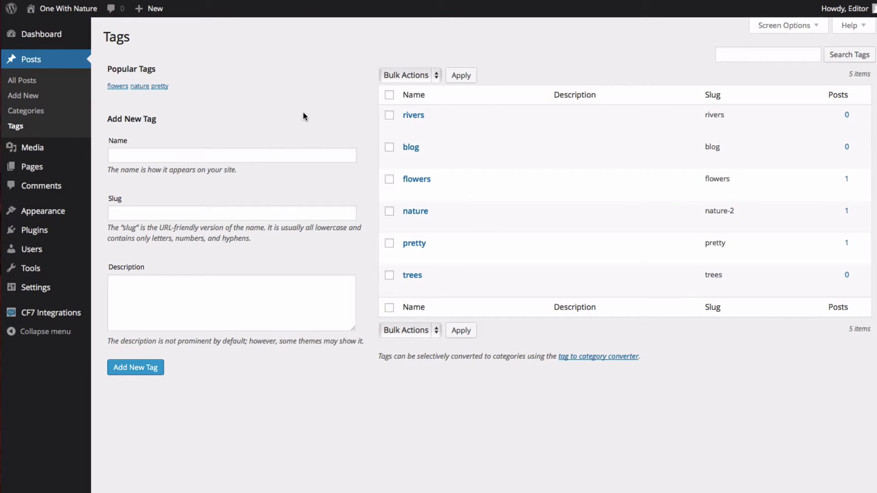
mouse_move(289, 120)
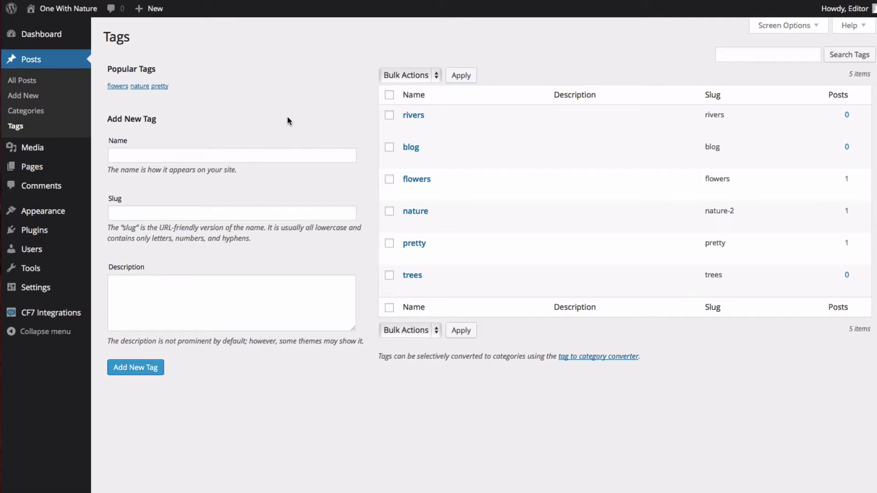
mouse_move(214, 132)
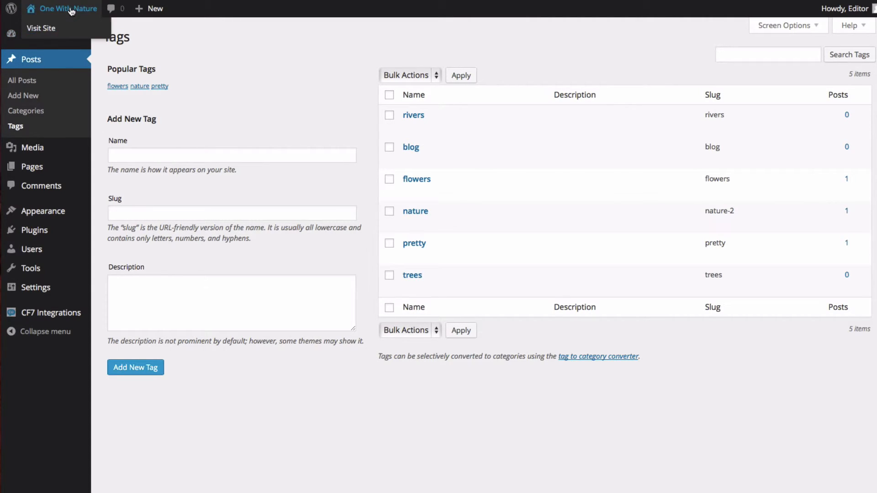
Visit the live site and go to its Blog page
click(41, 28)
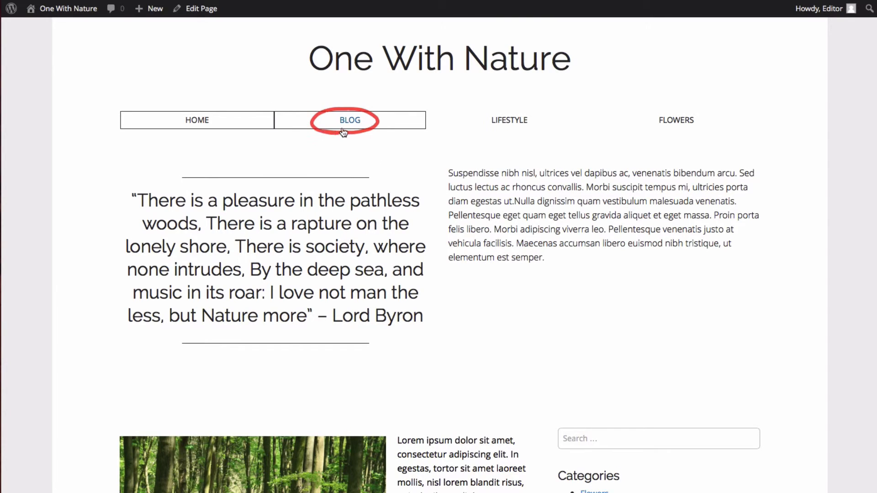
click(349, 119)
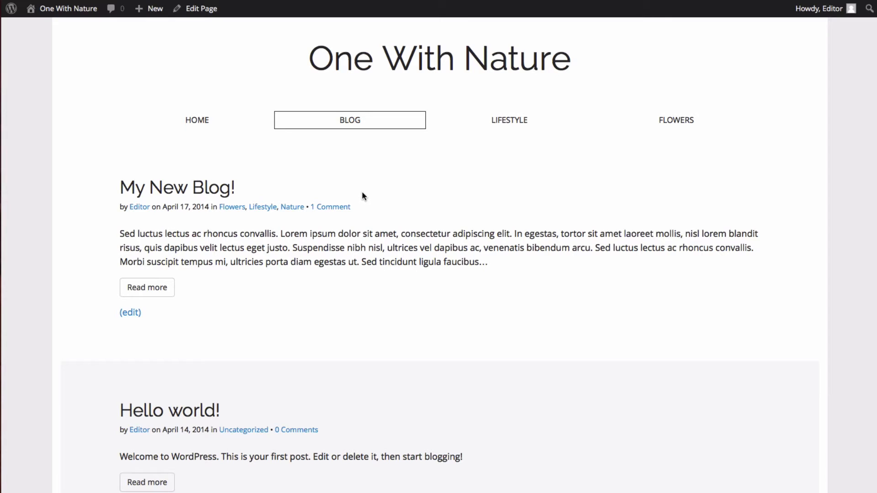
mouse_move(242, 313)
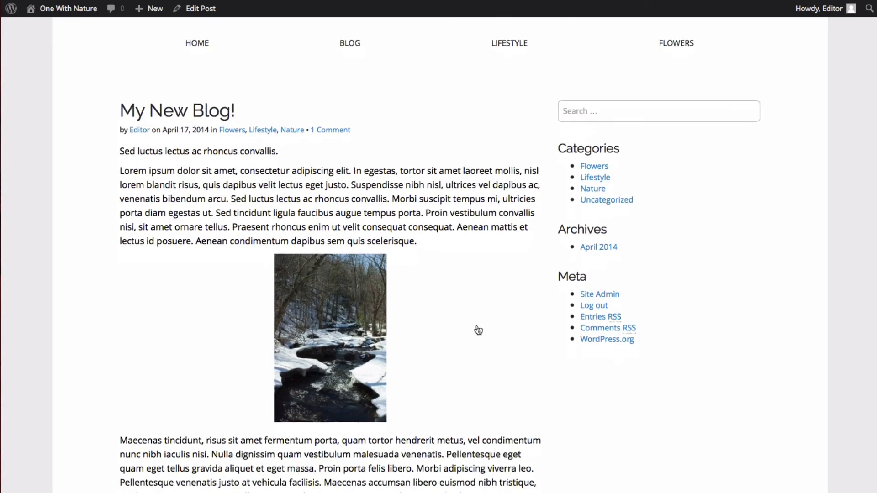
Scroll to the post's tags and open the 'pretty' tag archive
scroll(down, 3)
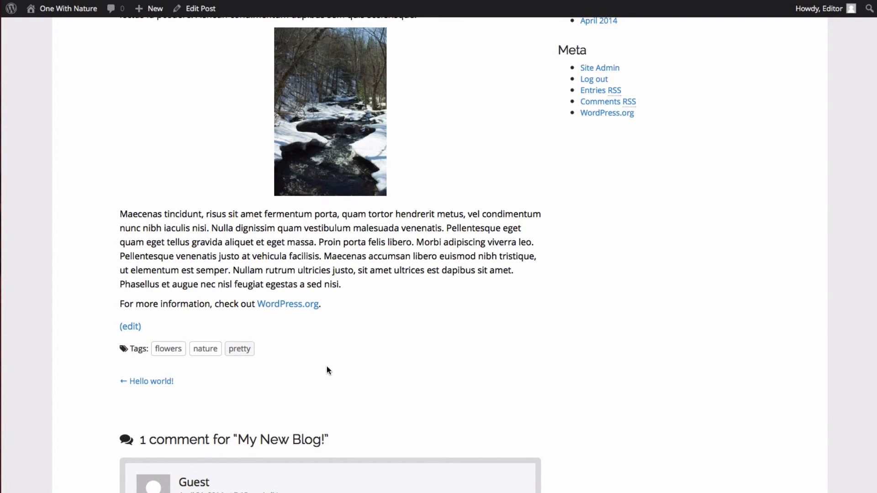
click(239, 348)
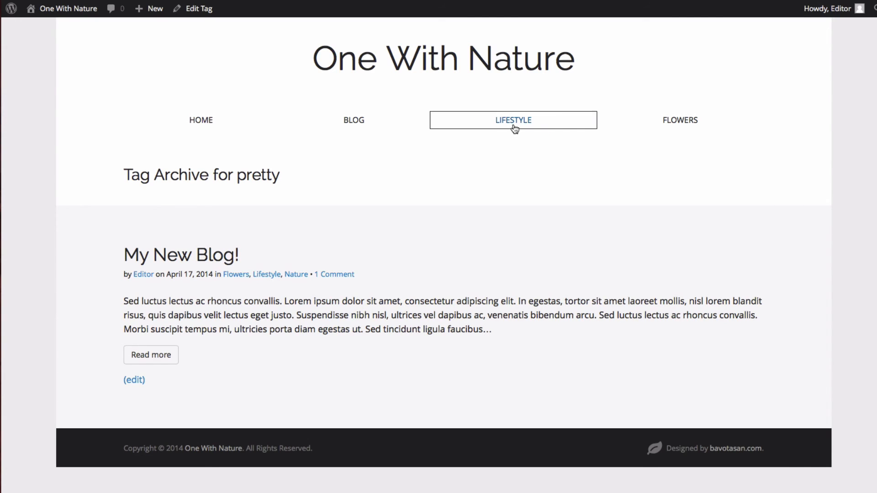
mouse_move(382, 208)
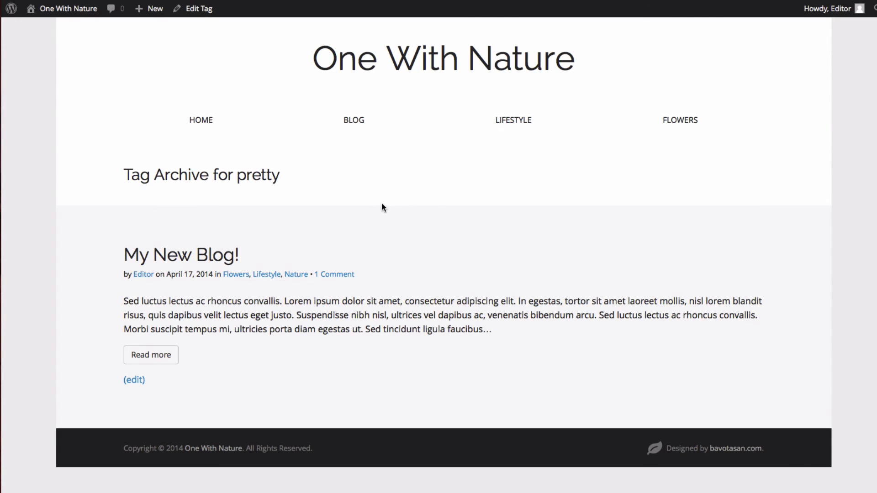
mouse_move(375, 217)
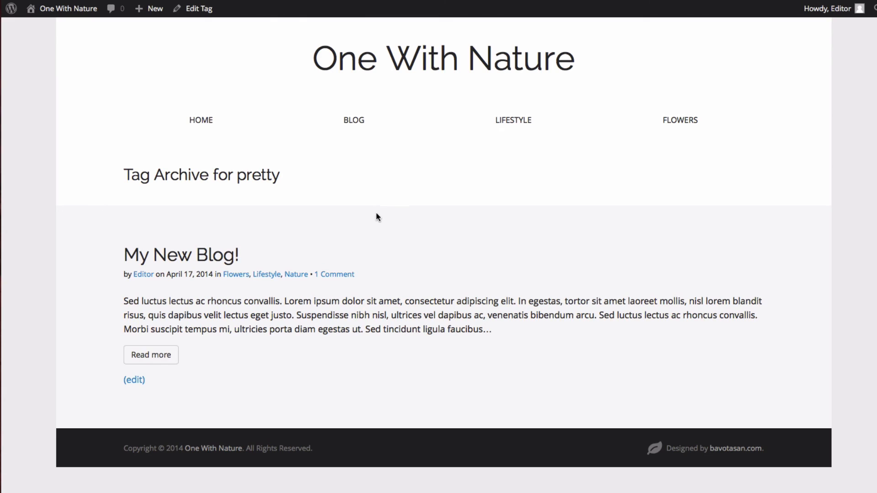
mouse_move(383, 216)
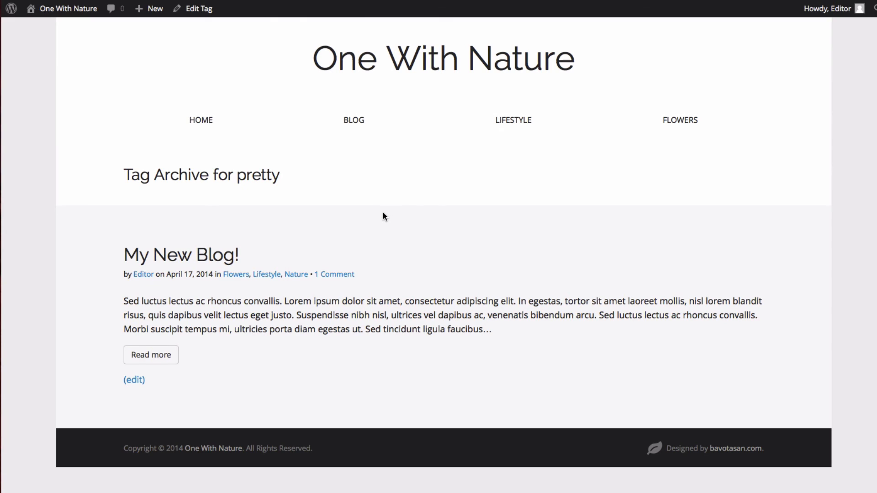